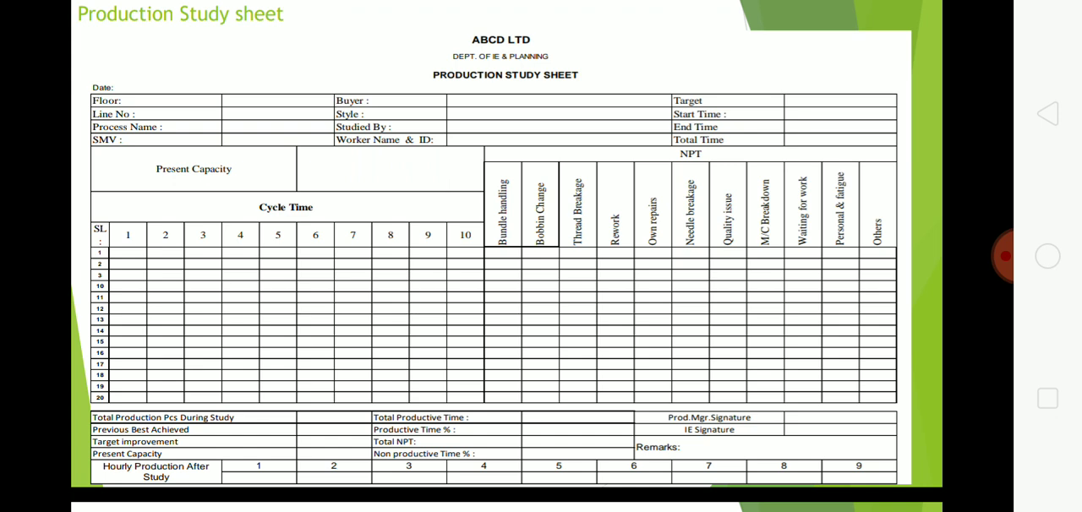
scroll(down, 3)
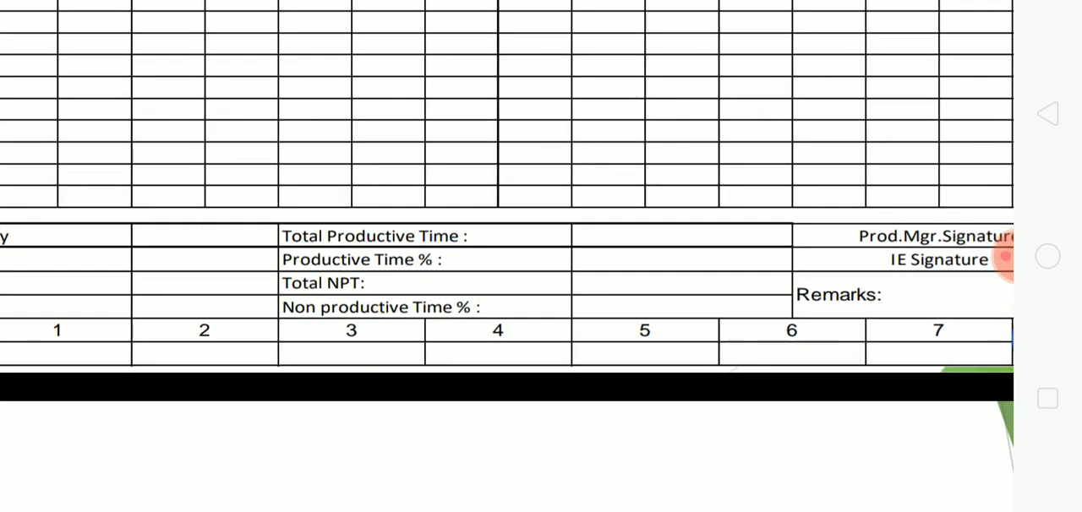
scroll(up, 3)
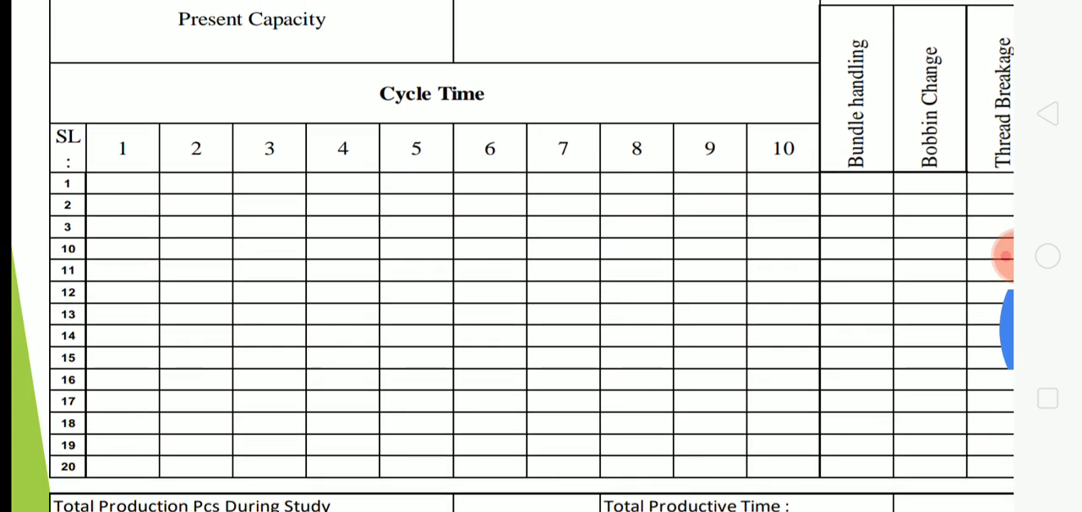
scroll(down, 3)
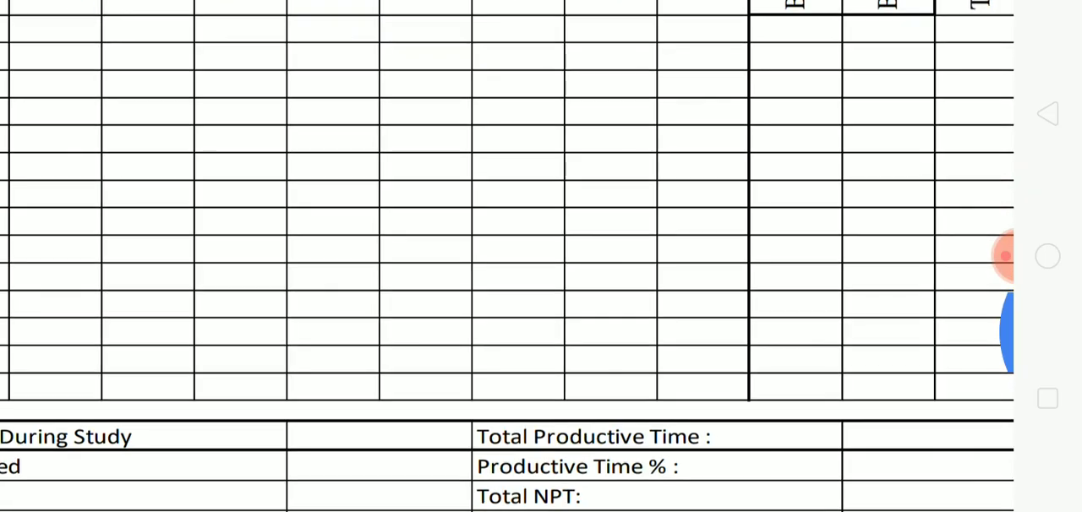
scroll(down, 3)
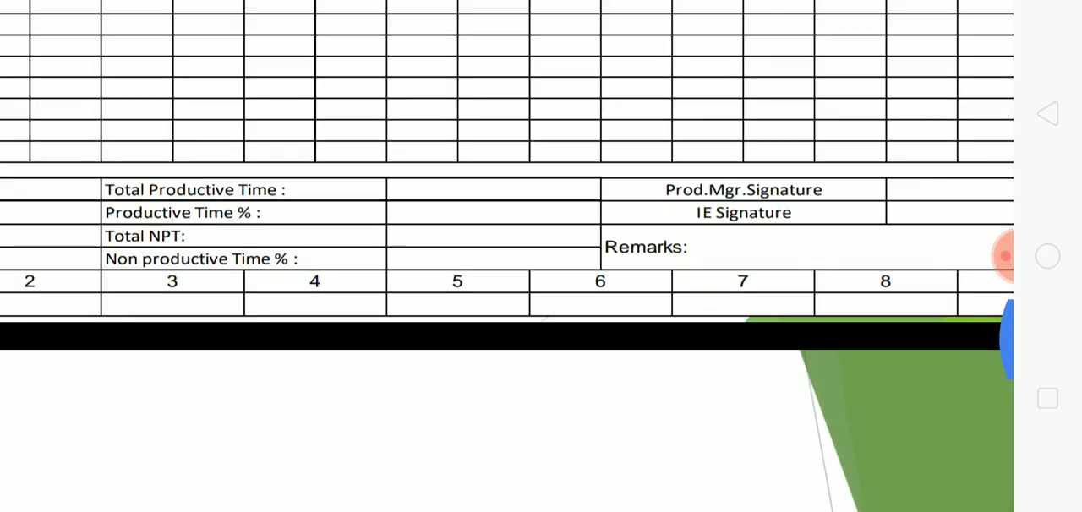
scroll(left, 3)
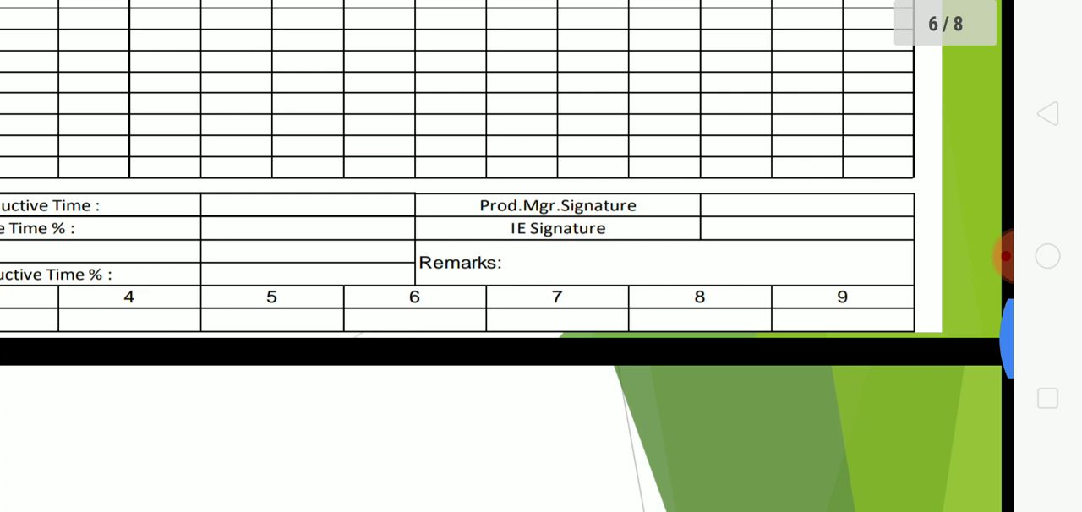